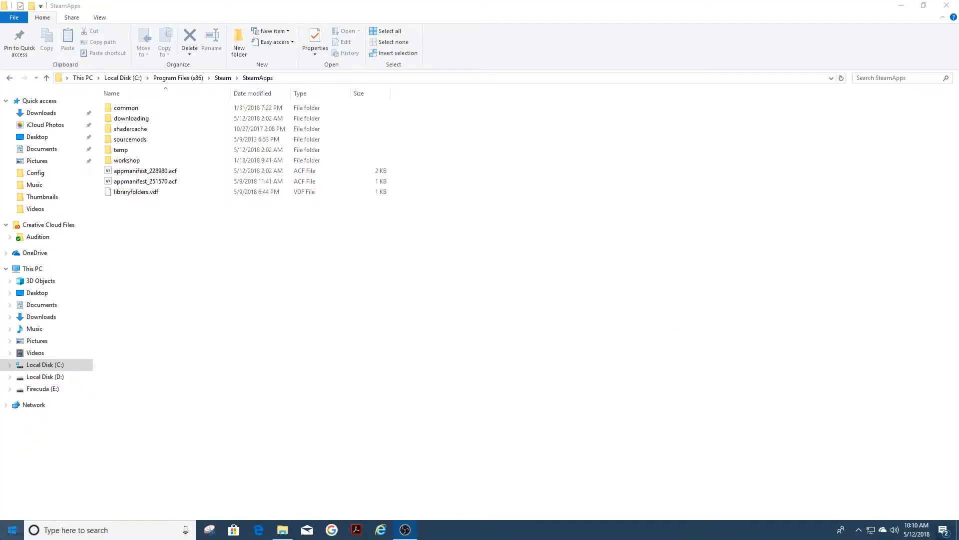
Browse into the SteamApps folder under Program Files (x86) on drive C.
right_click(16, 530)
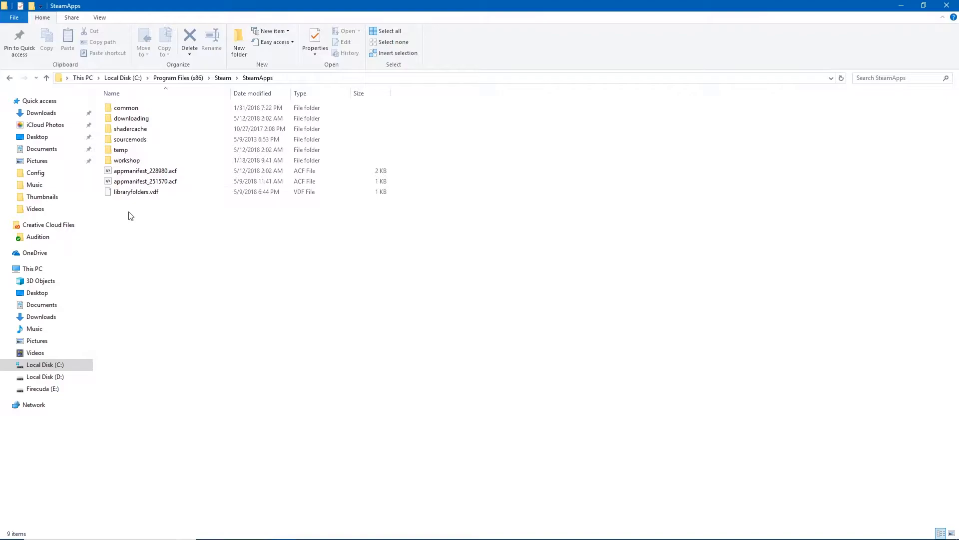
click(45, 365)
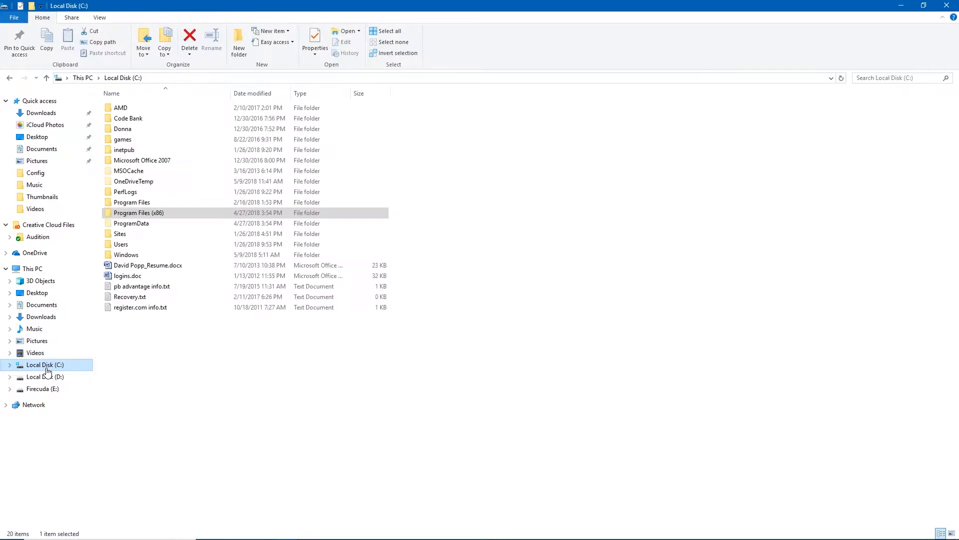
click(138, 211)
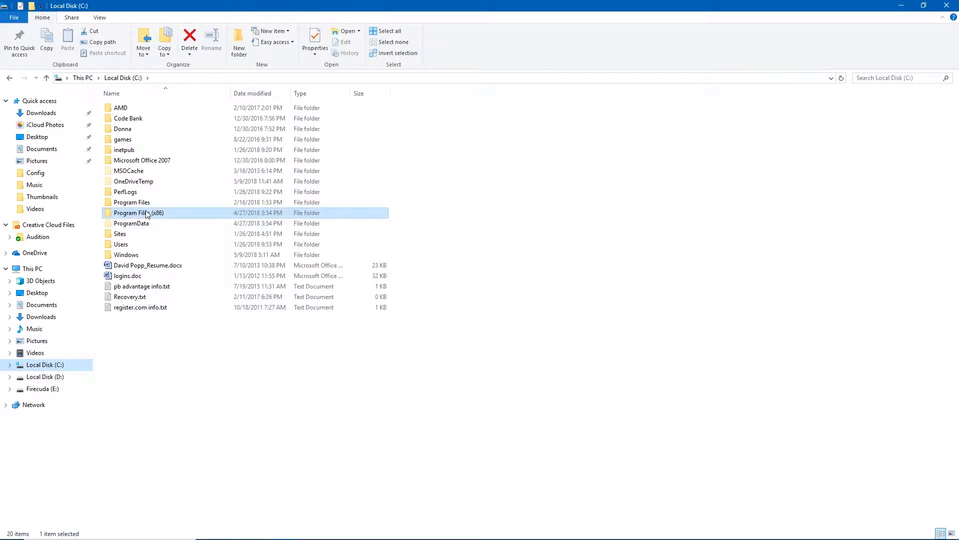
double_click(138, 213)
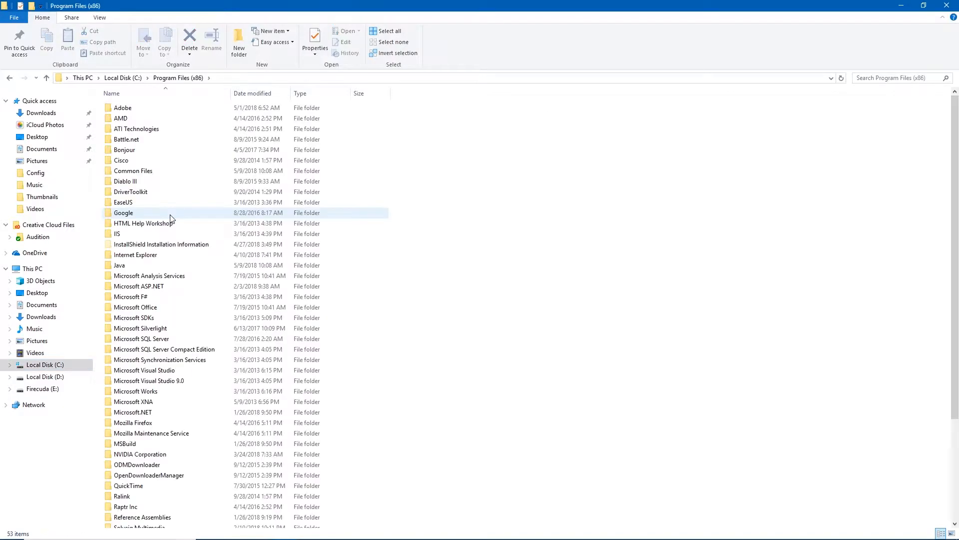
scroll(down, 3)
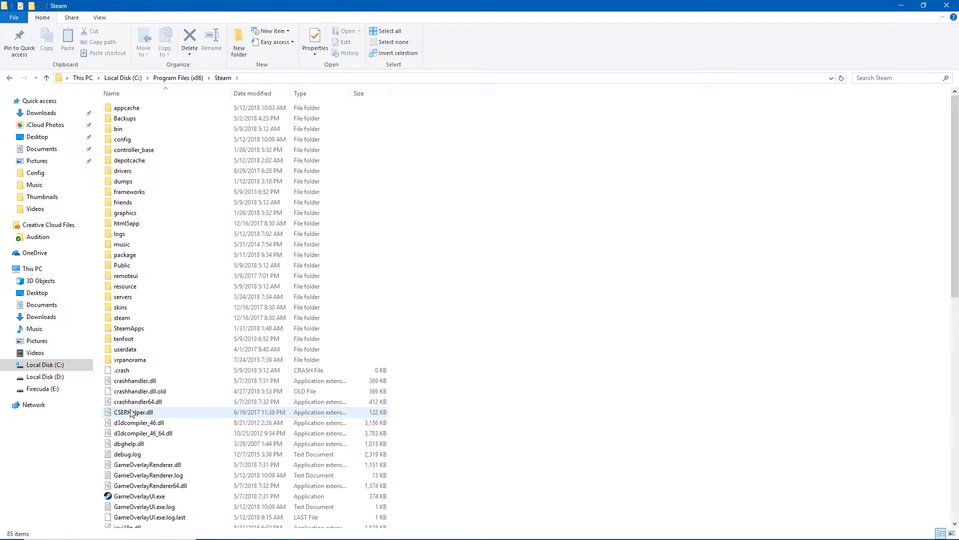
click(128, 327)
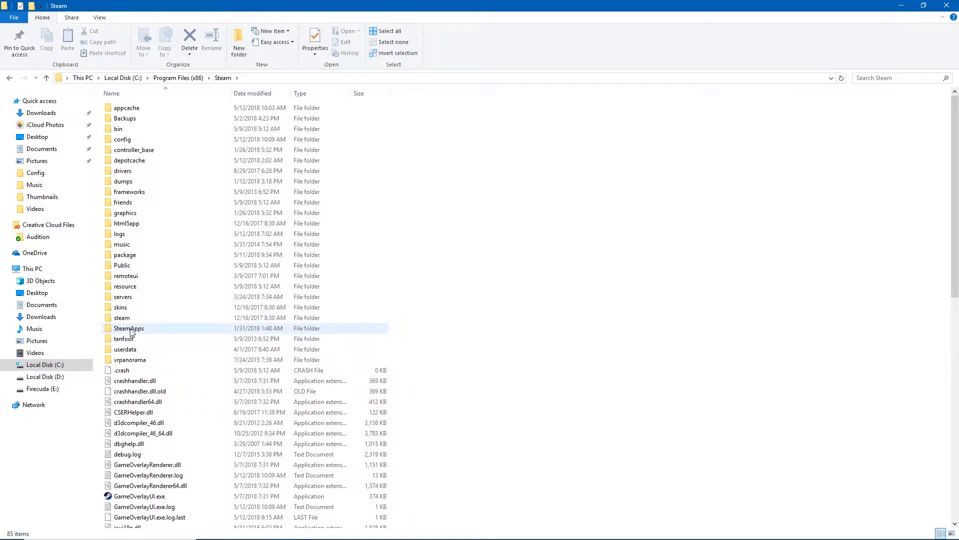
double_click(128, 327)
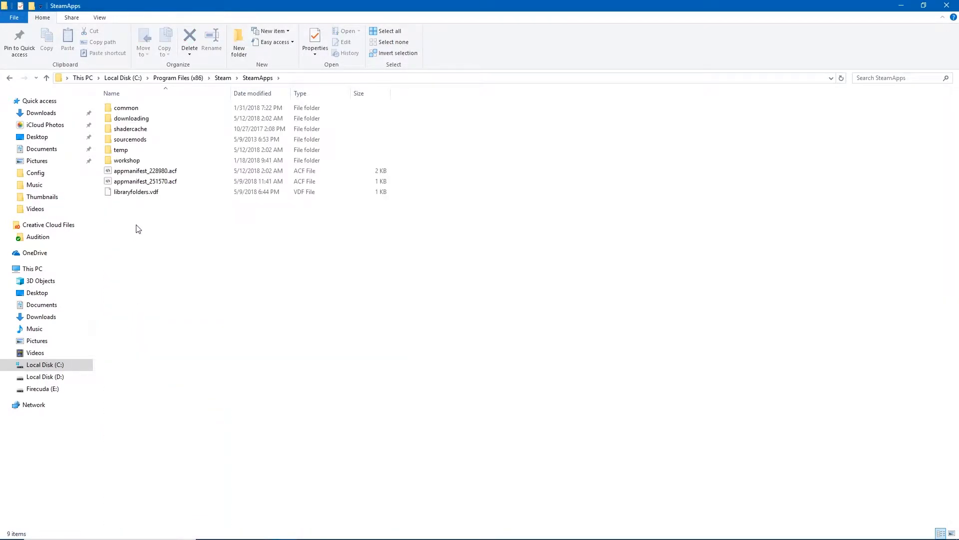
mouse_move(10, 80)
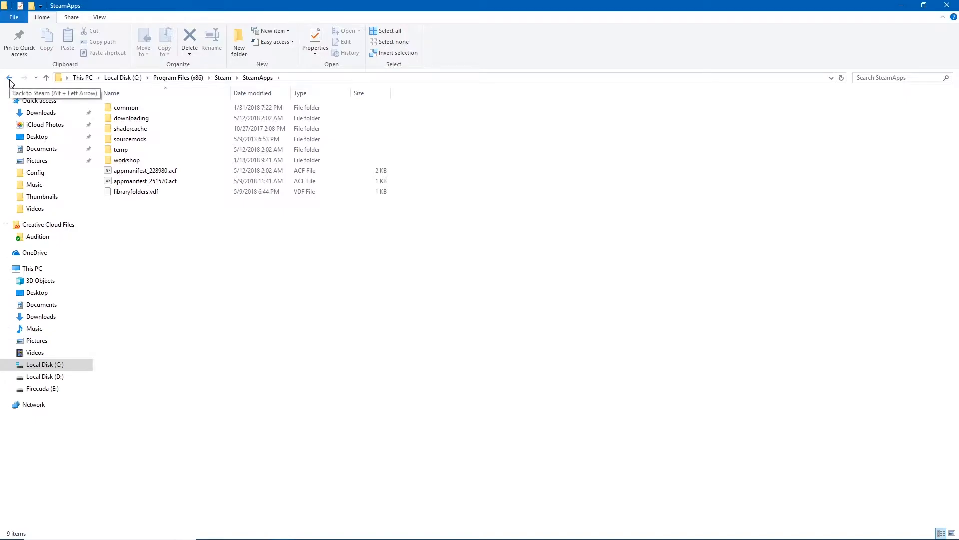
Go back and browse into the steamapps folder inside SteamLibrary on drive D.
click(8, 78)
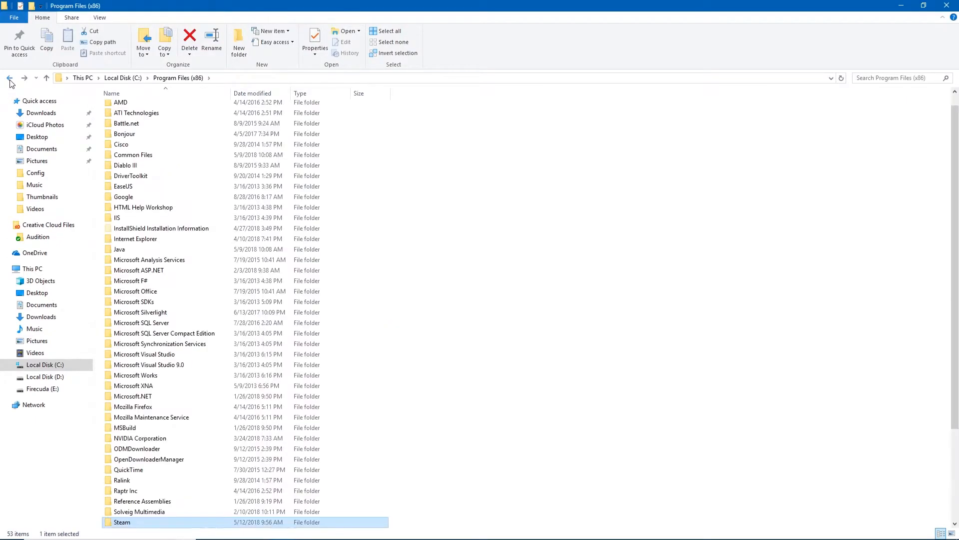
click(9, 78)
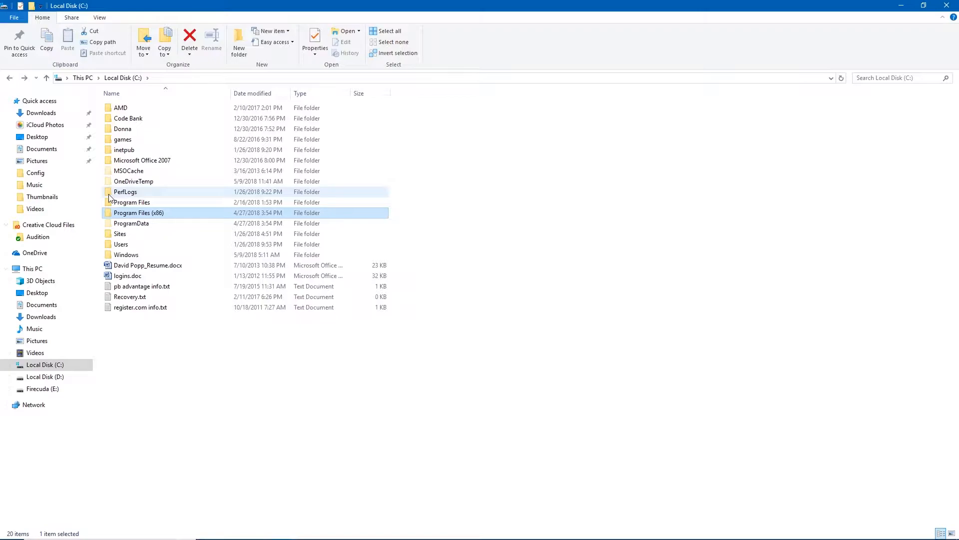
click(44, 377)
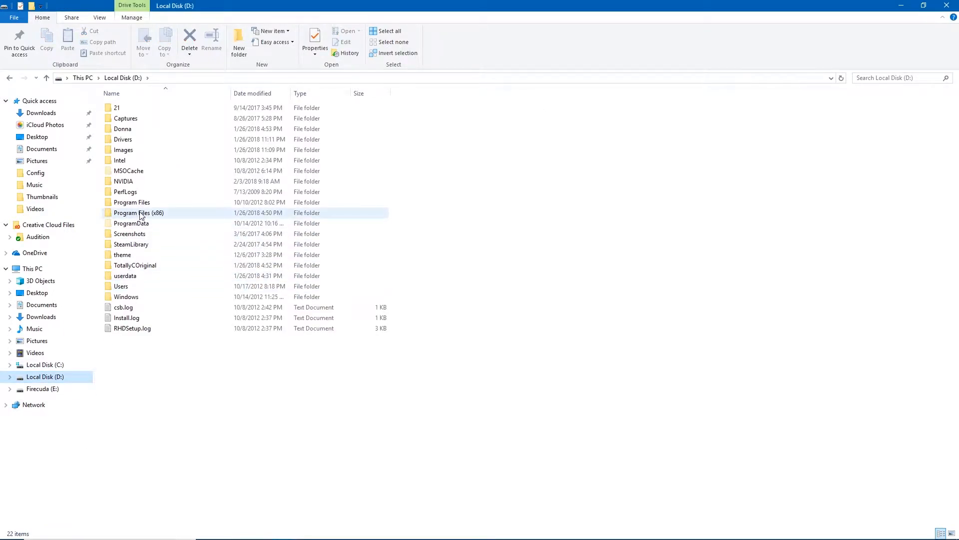
double_click(138, 212)
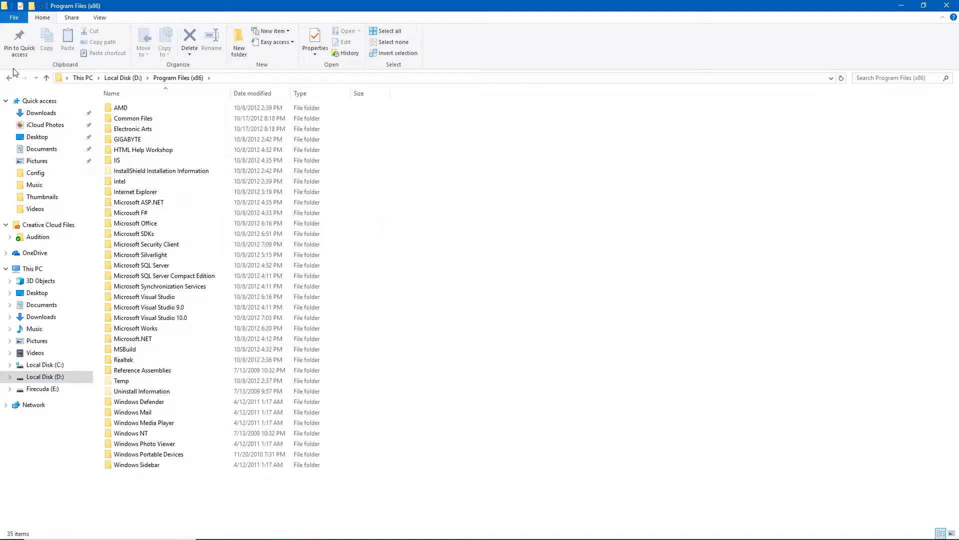
click(12, 78)
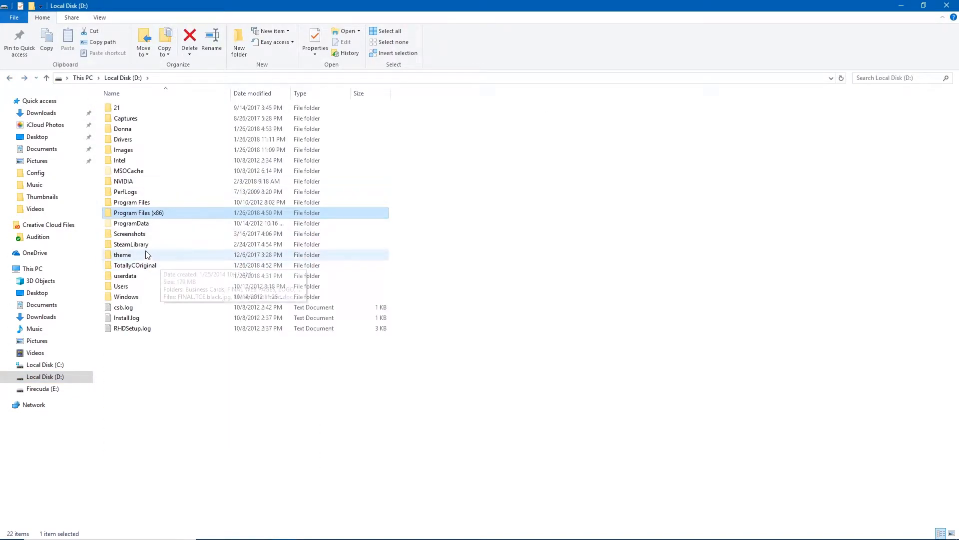
mouse_move(142, 250)
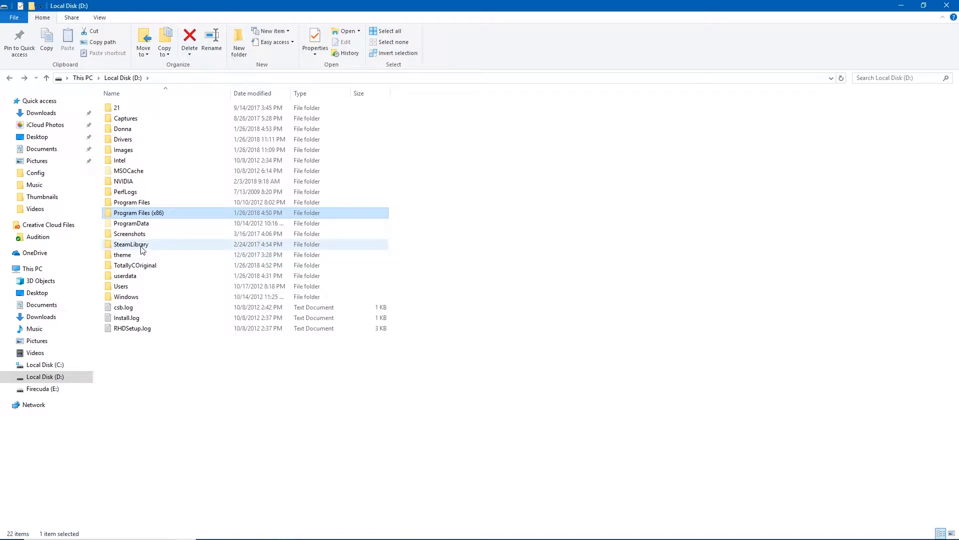
mouse_move(142, 250)
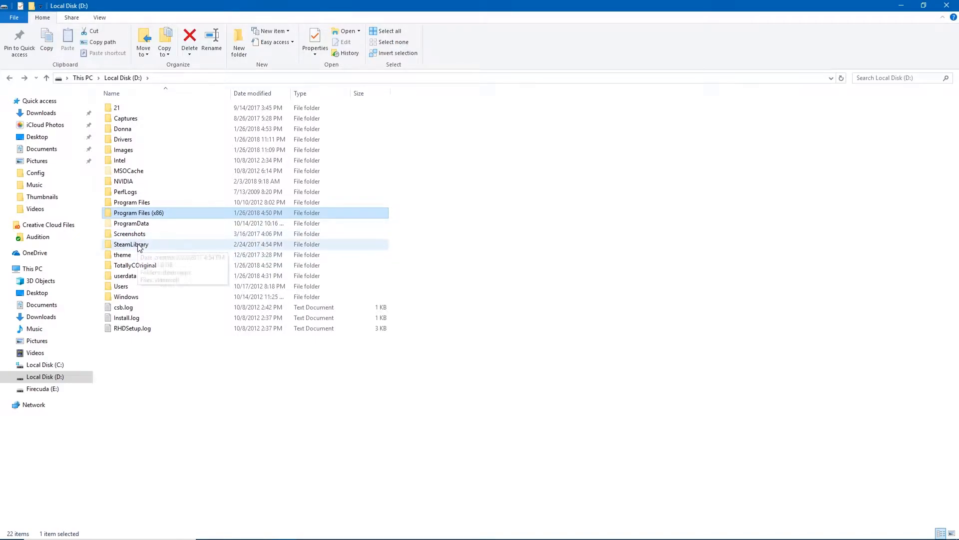
double_click(132, 244)
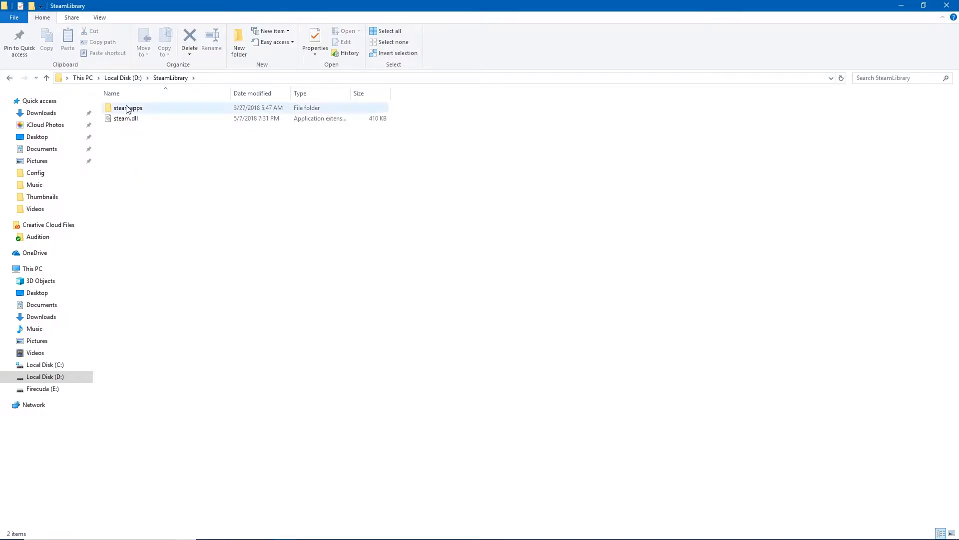
double_click(128, 108)
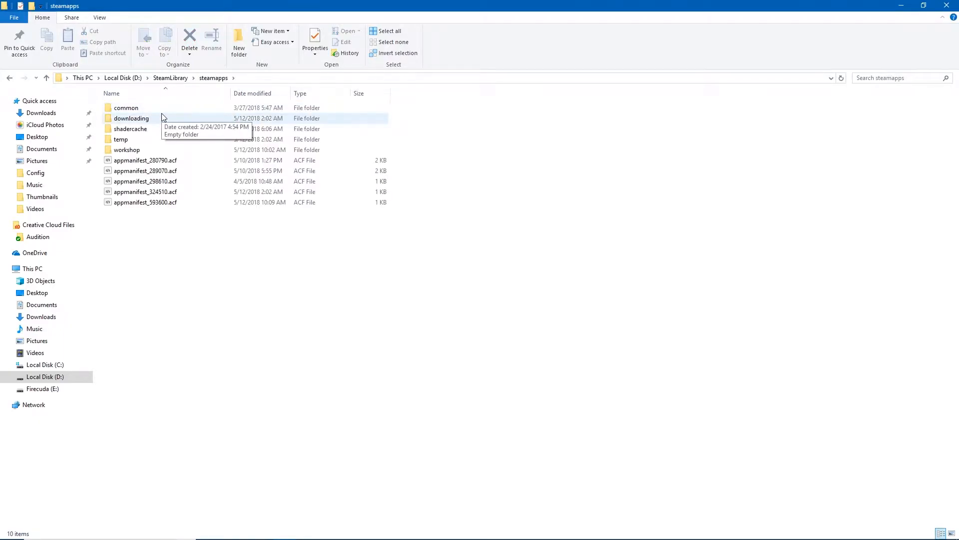
mouse_move(161, 122)
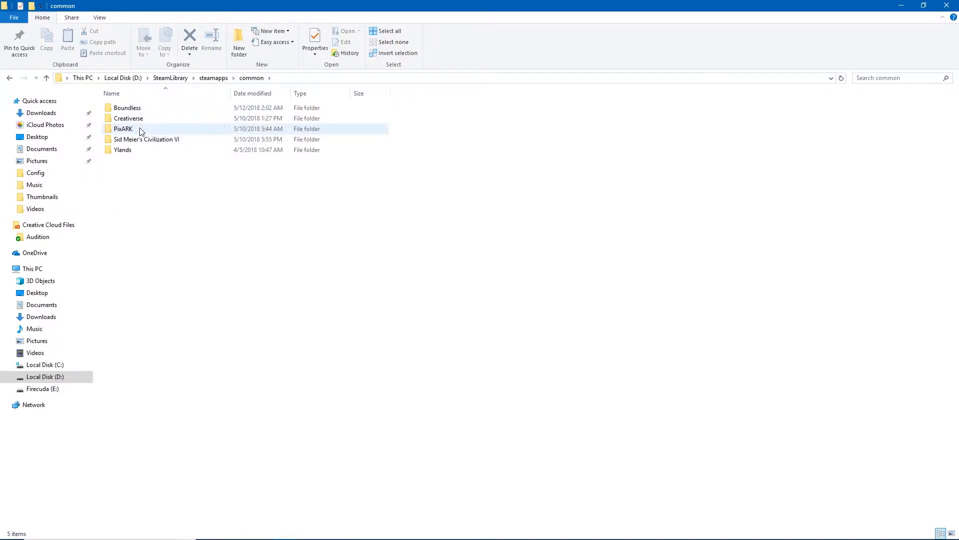
Browse into PixARK > ShooterGame > Config to reach the game's .ini settings files.
double_click(124, 127)
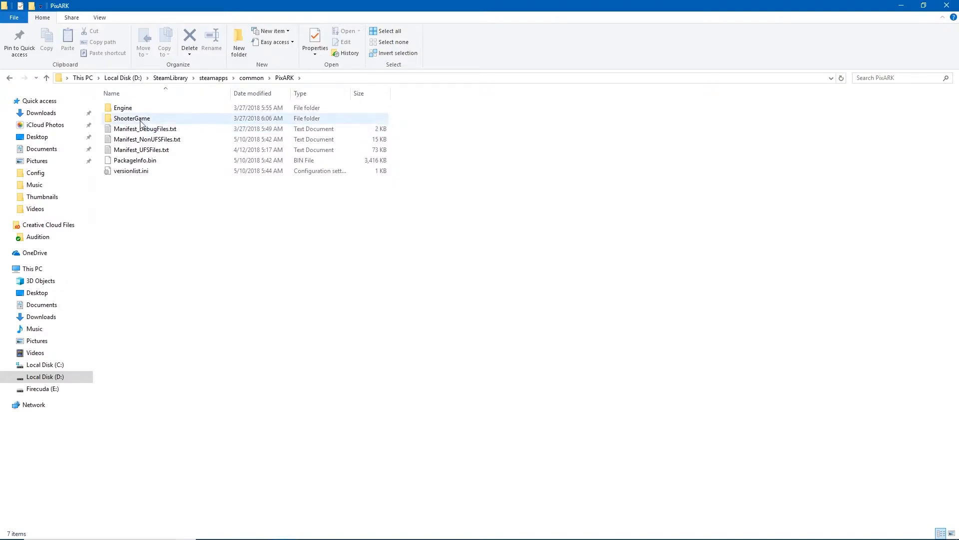
double_click(131, 118)
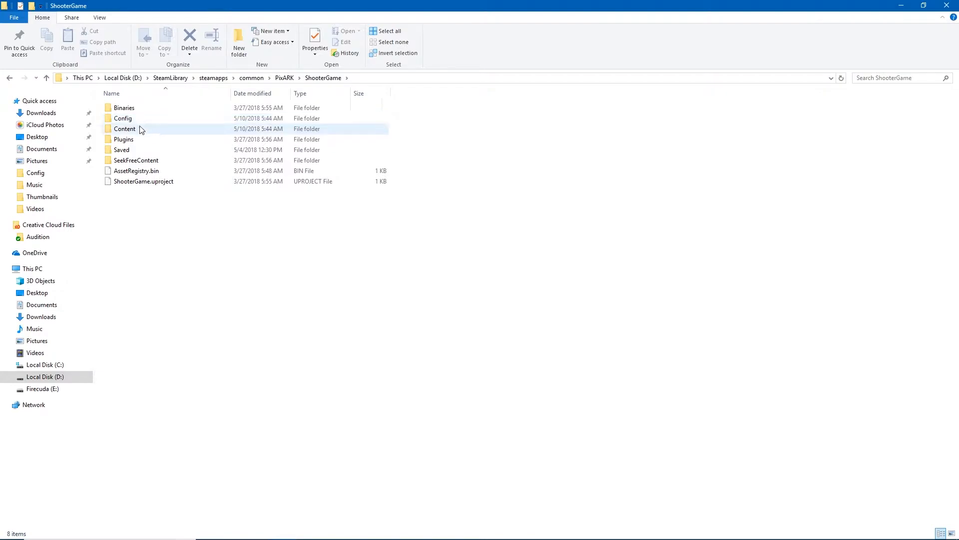
click(123, 118)
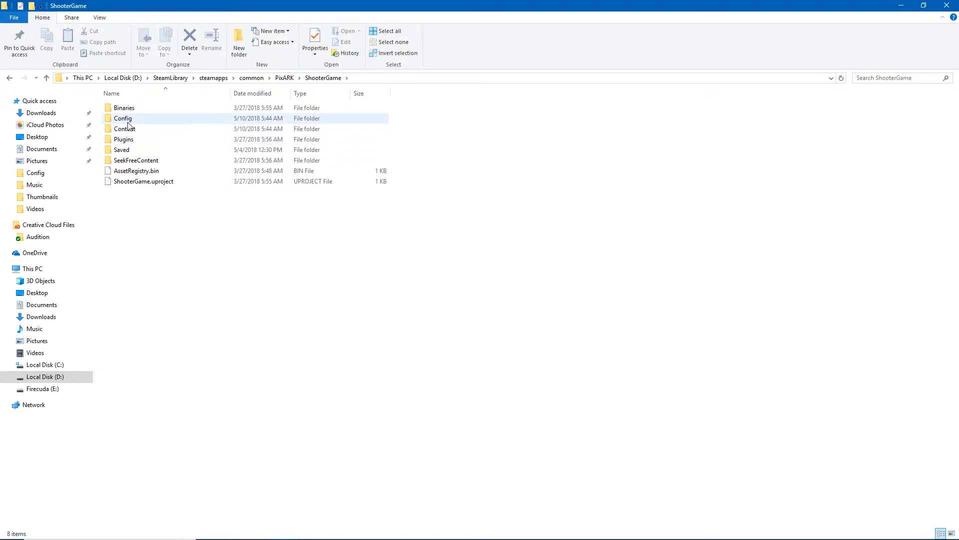
double_click(122, 118)
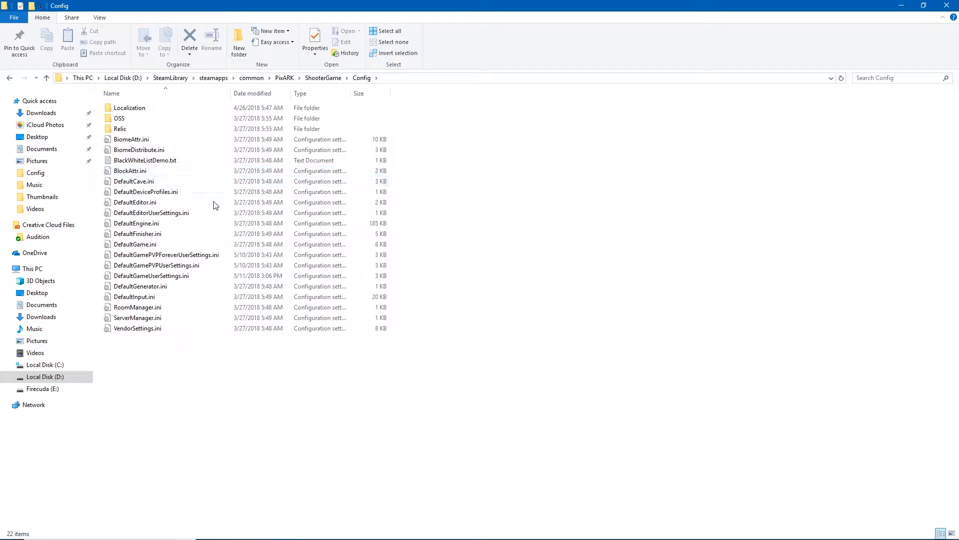
Select DefaultGameUserSettings.ini (2.17 KB) in the Config folder file list.
click(149, 275)
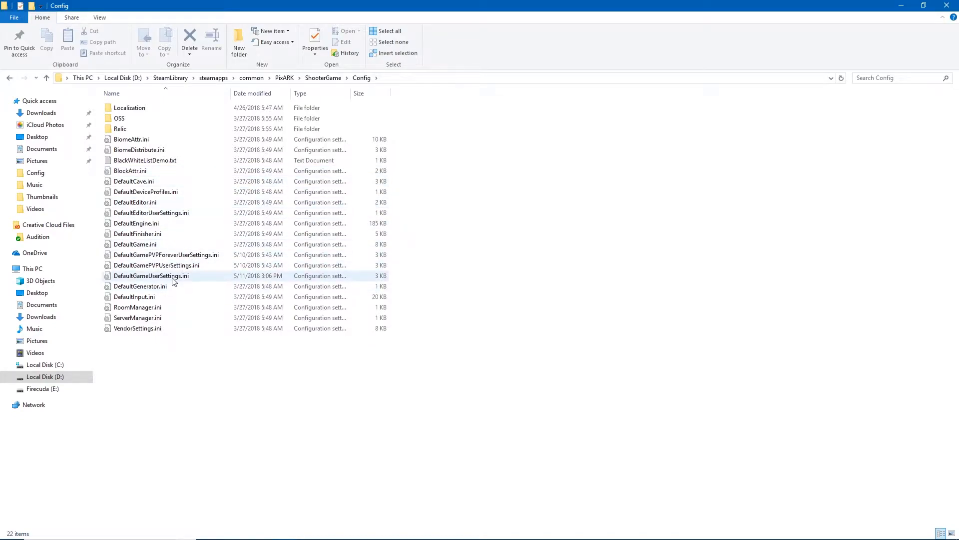
mouse_move(174, 280)
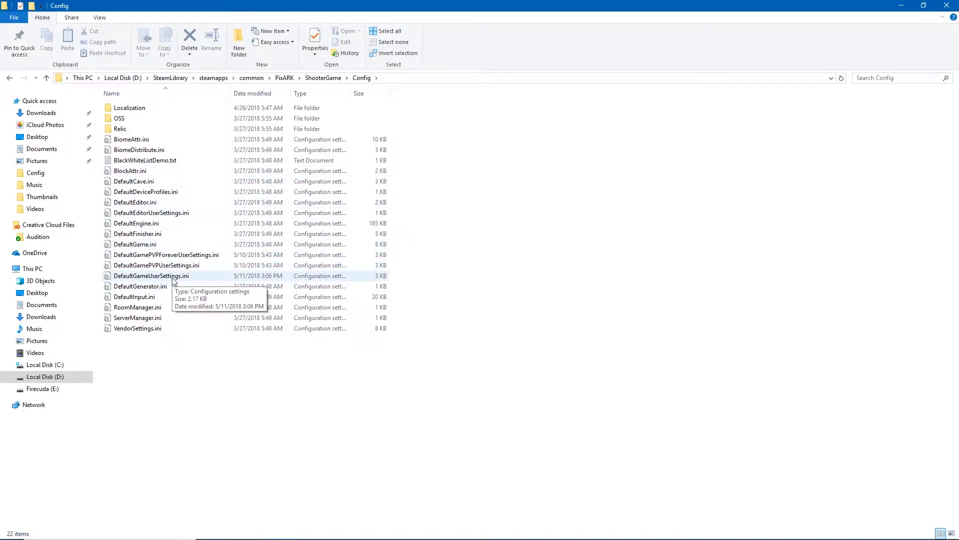
click(150, 276)
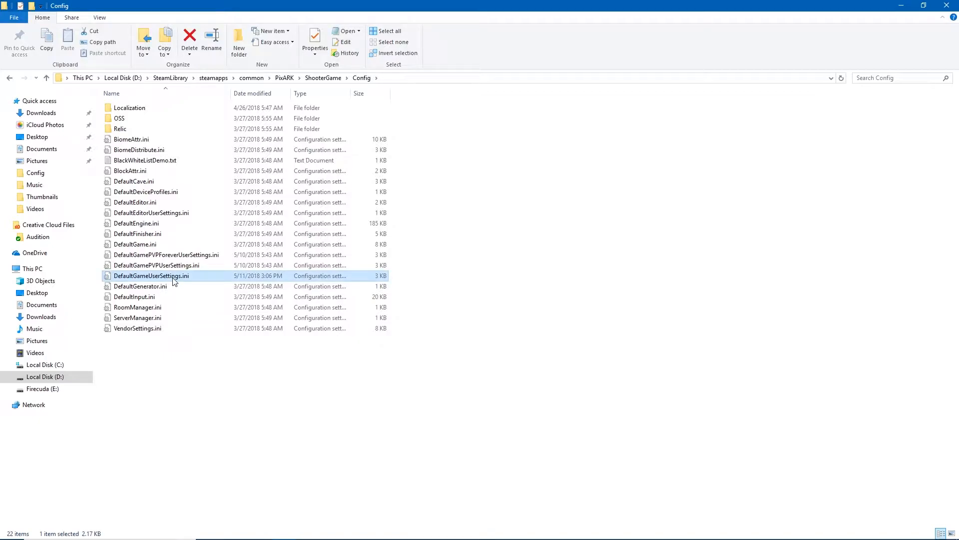
mouse_move(300, 70)
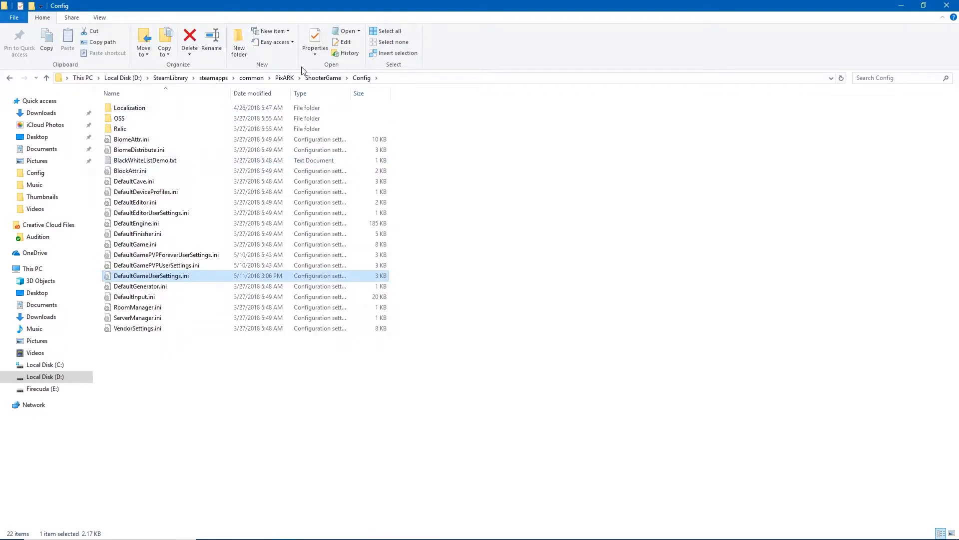
mouse_move(72, 18)
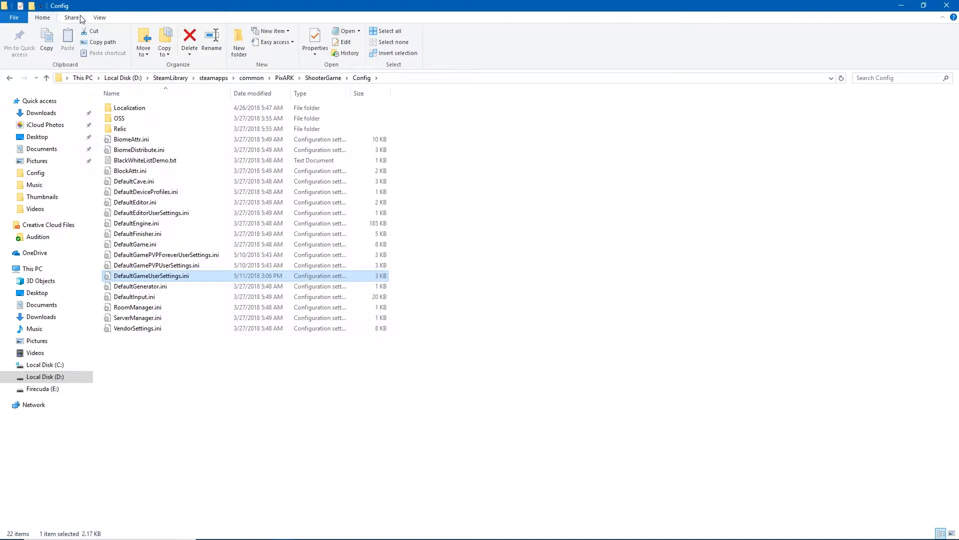
click(100, 17)
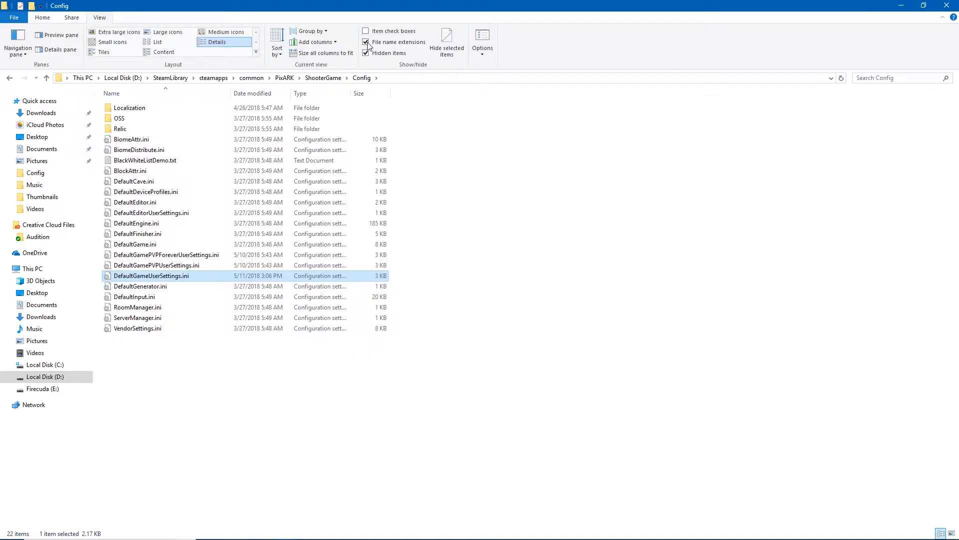
click(366, 42)
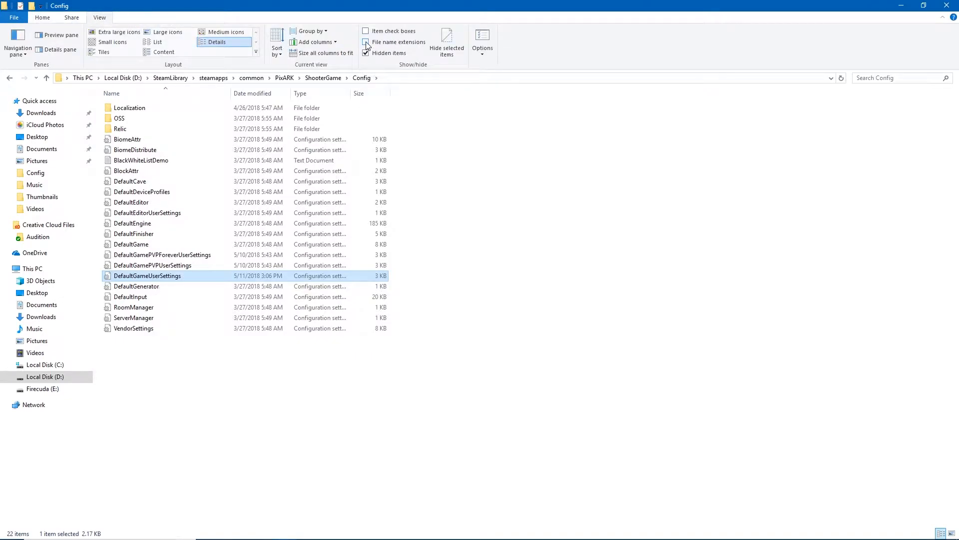
click(364, 42)
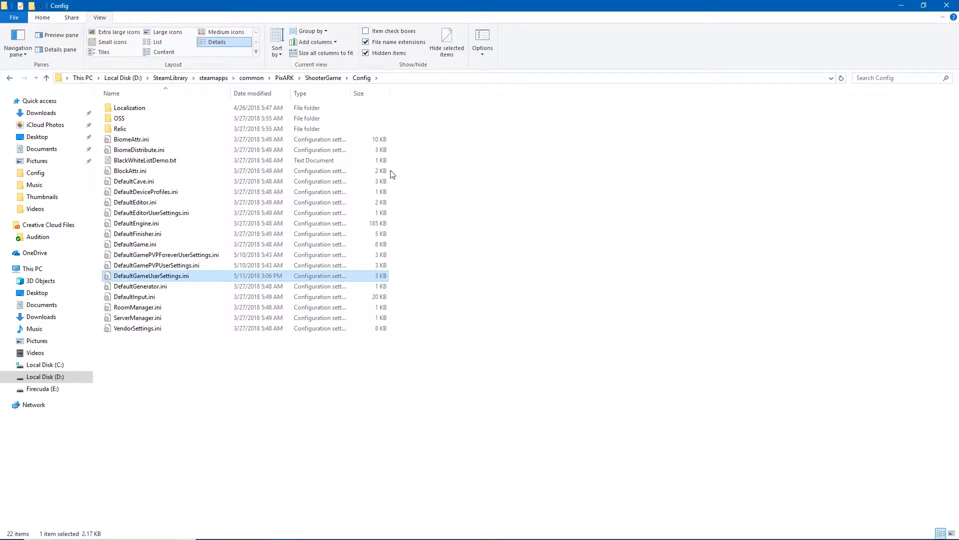
mouse_move(167, 282)
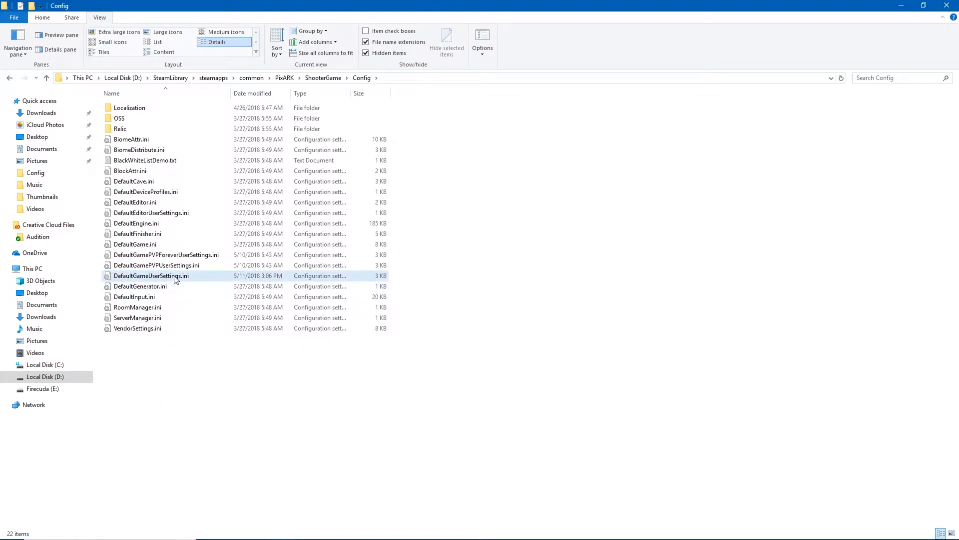
Open DefaultGameUserSettings.ini in Notepad to edit PixARK's server settings.
right_click(151, 276)
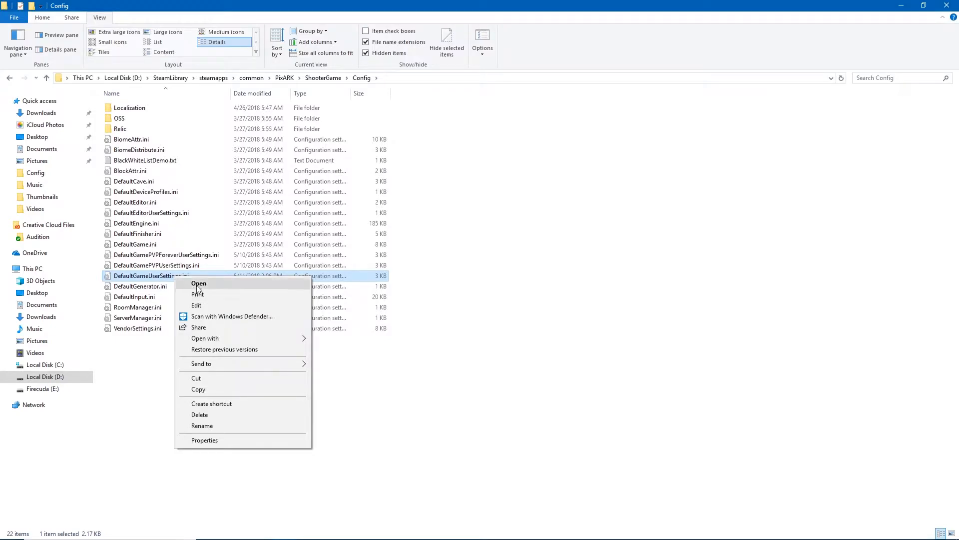
mouse_move(207, 327)
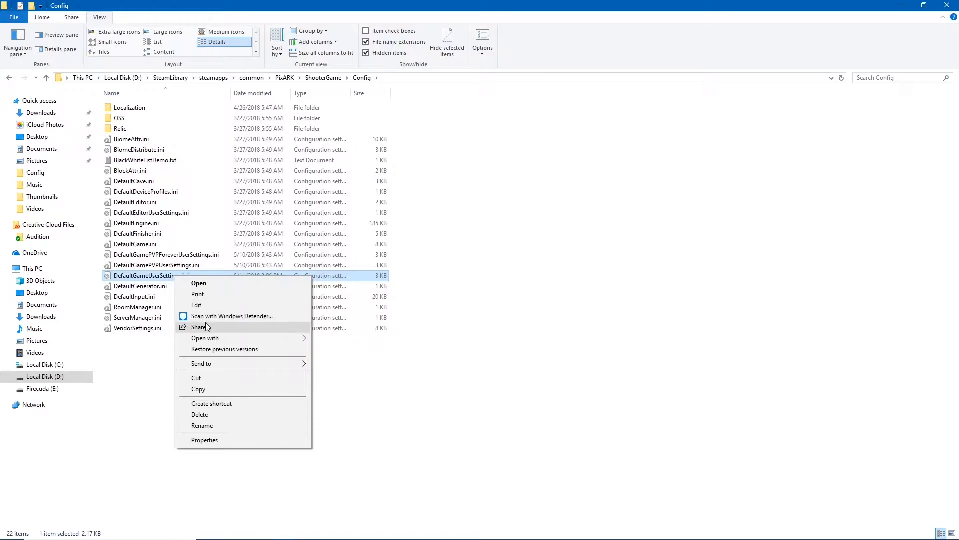
mouse_move(205, 337)
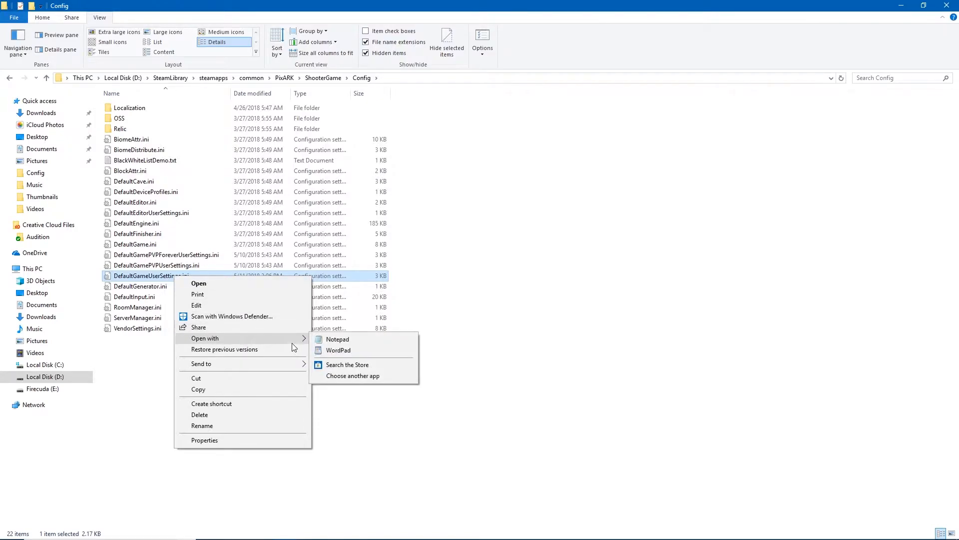
mouse_move(346, 344)
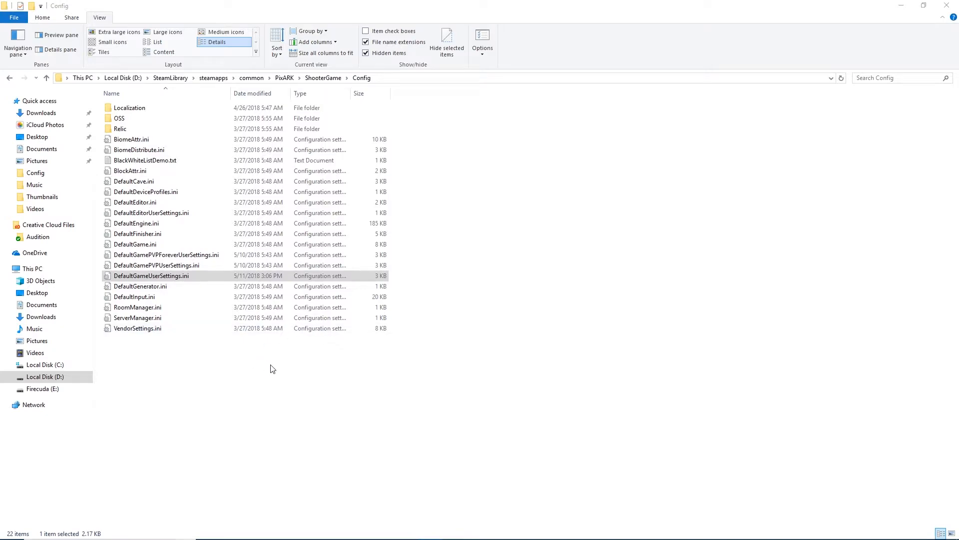
double_click(150, 276)
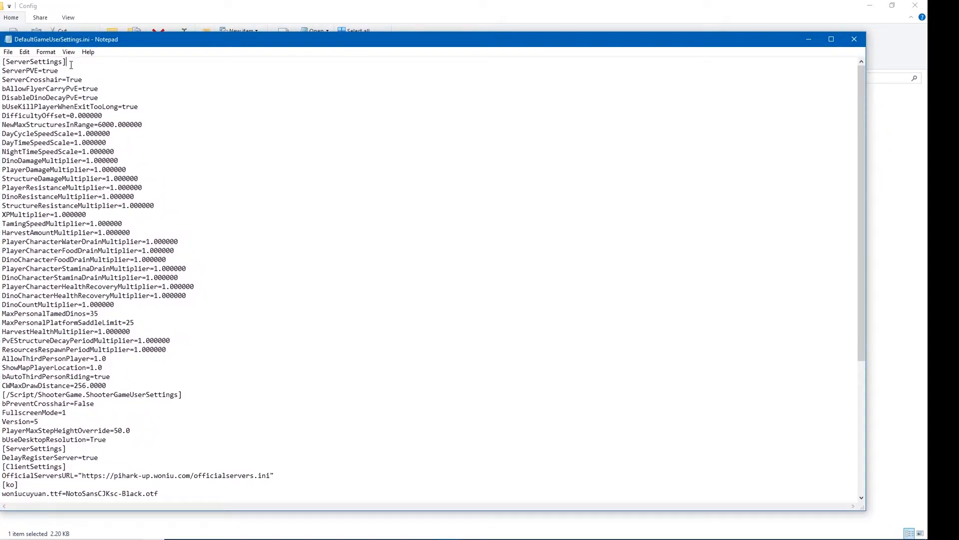
mouse_move(84, 73)
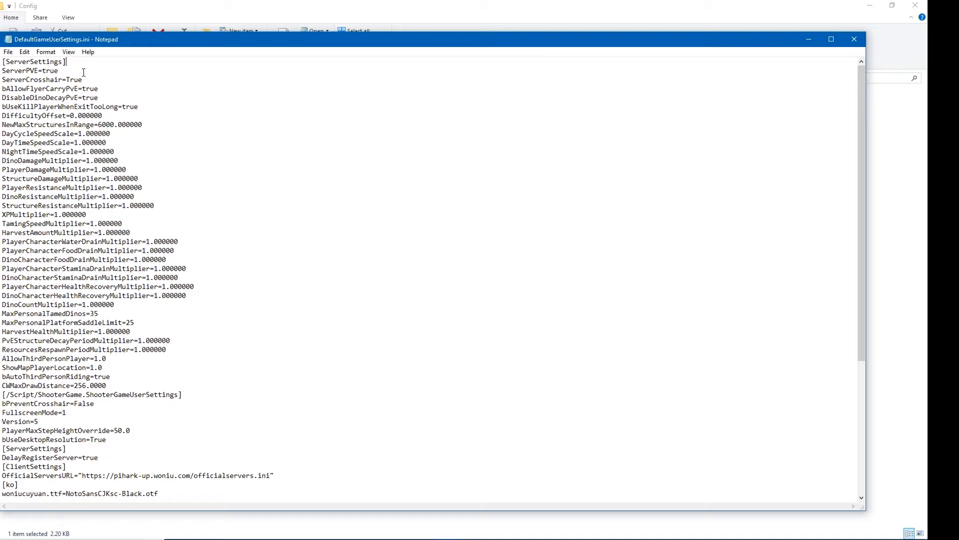
Add a blank line below [ServerSettings], above ServerPVE=true.
key(Enter)
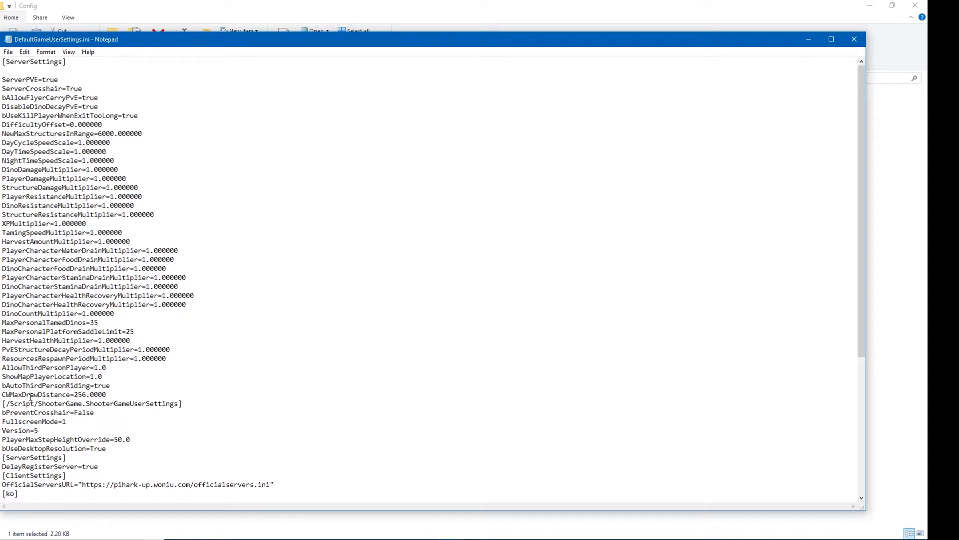
drag(2, 402, 66, 421)
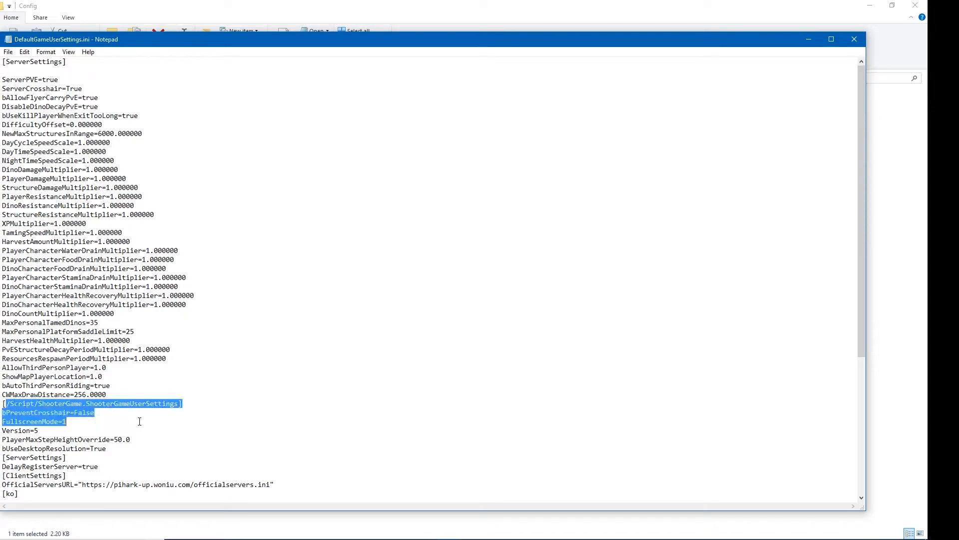
click(132, 391)
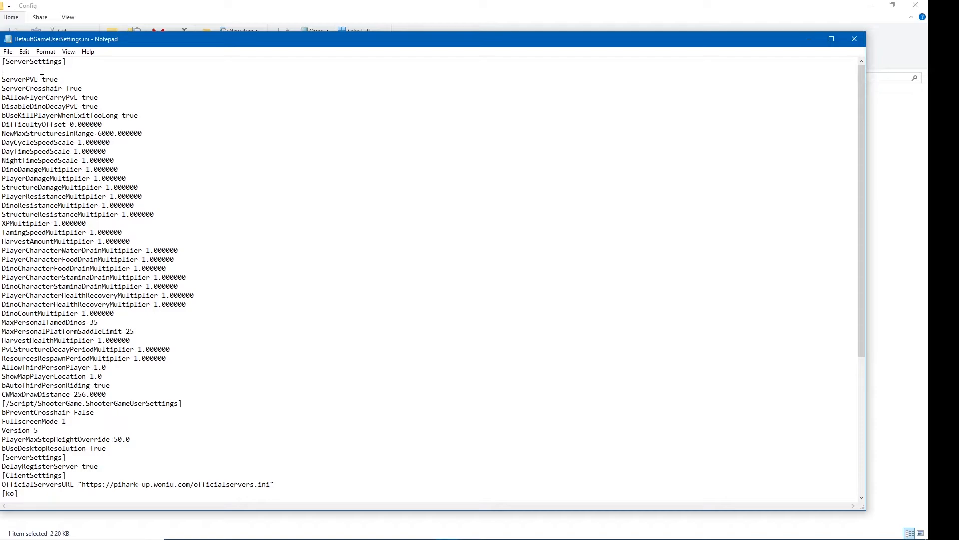
Enter ShowFloatingDamageText=true on the blank line under [ServerSettings].
text(S)
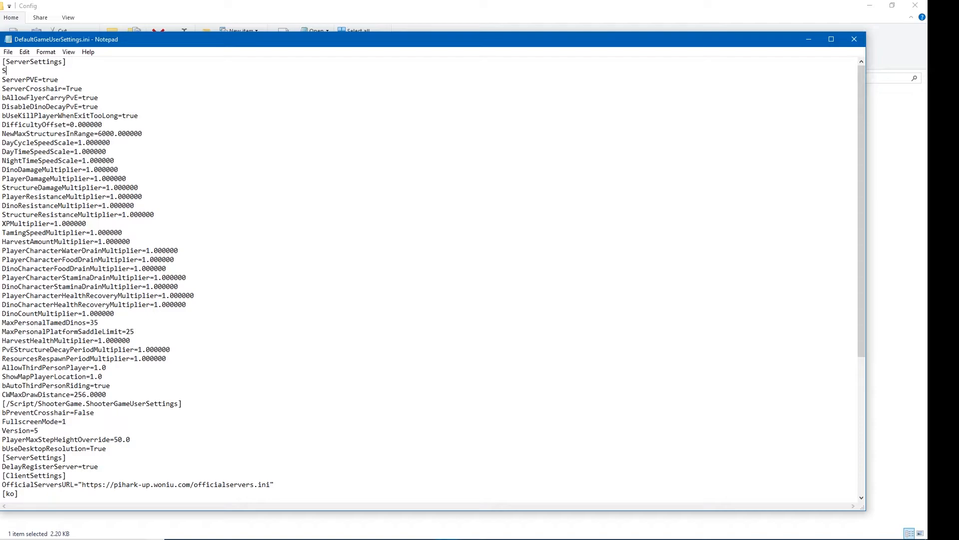
text(how)
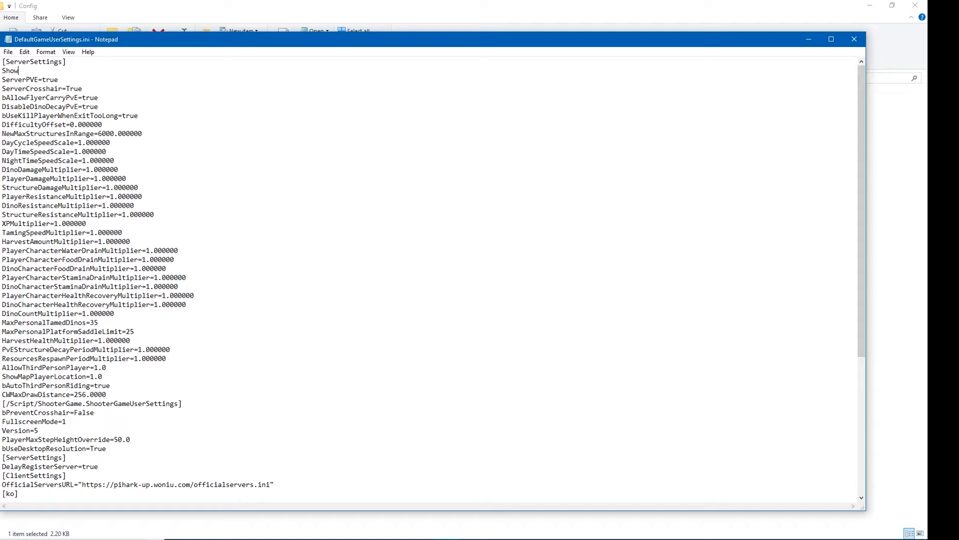
text(Floating)
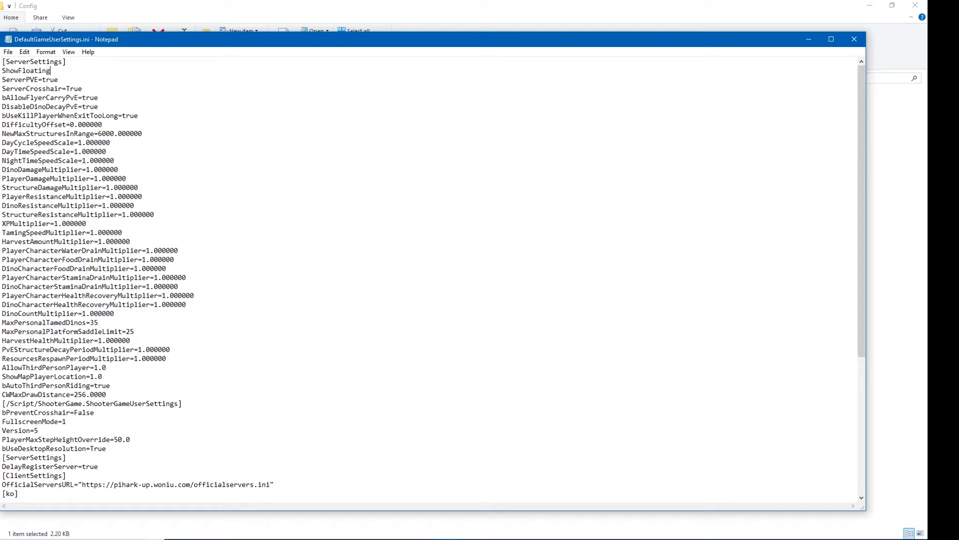
text(DamageText=)
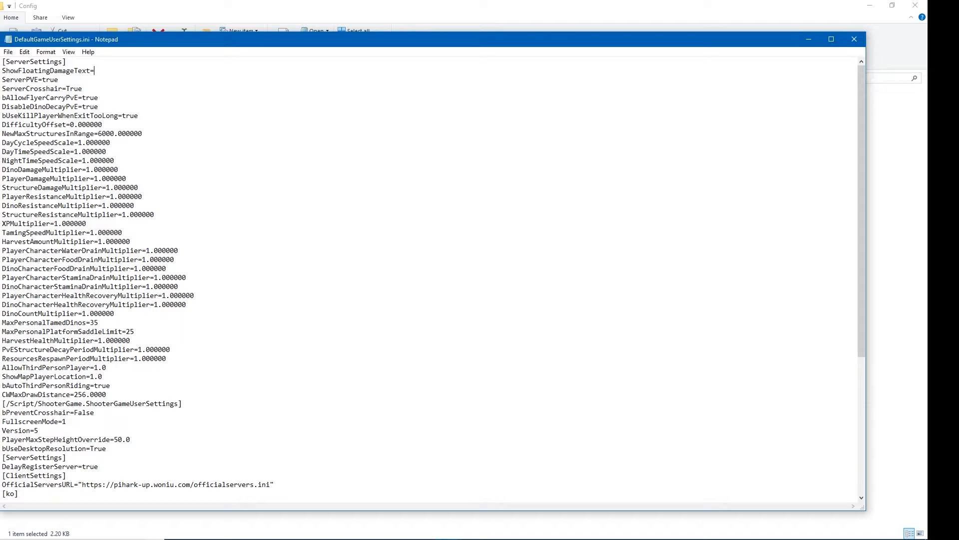
text(true)
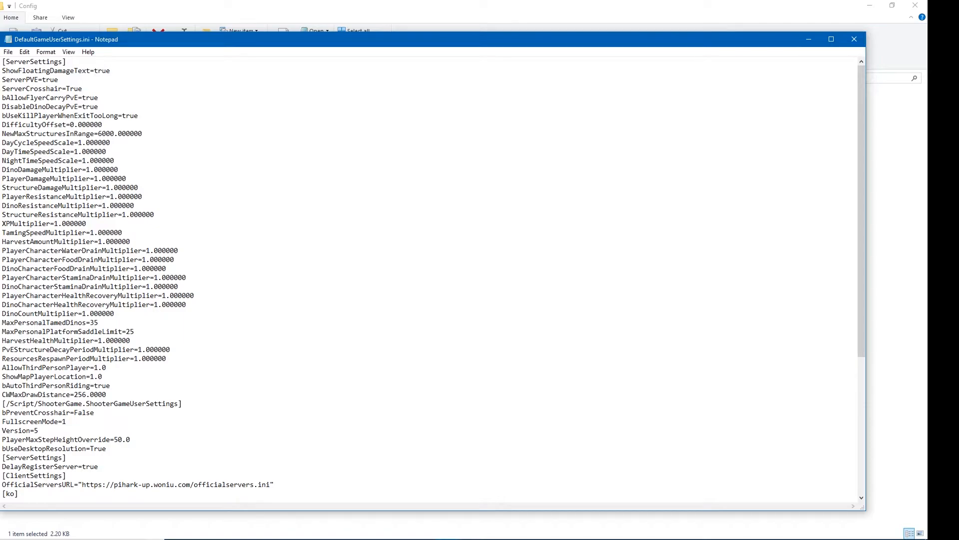
mouse_move(101, 87)
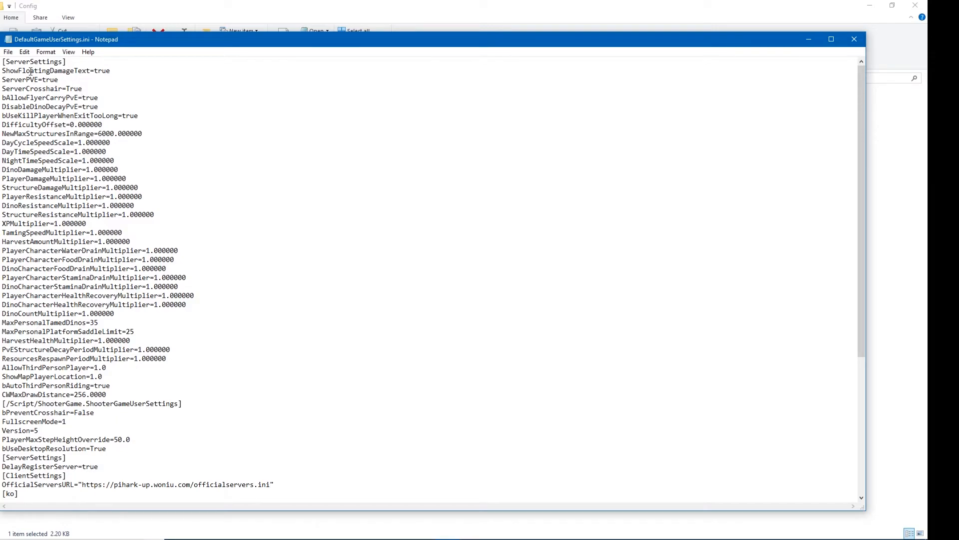
mouse_move(44, 92)
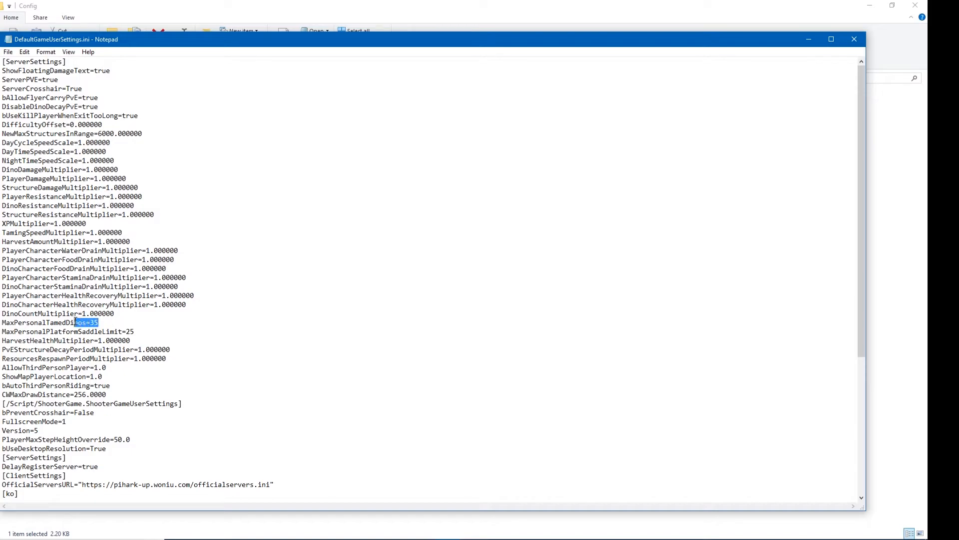
Review the MaxPersonalTamedDinos and ServerPVE values, then go to File to save the edit.
triple_click(50, 322)
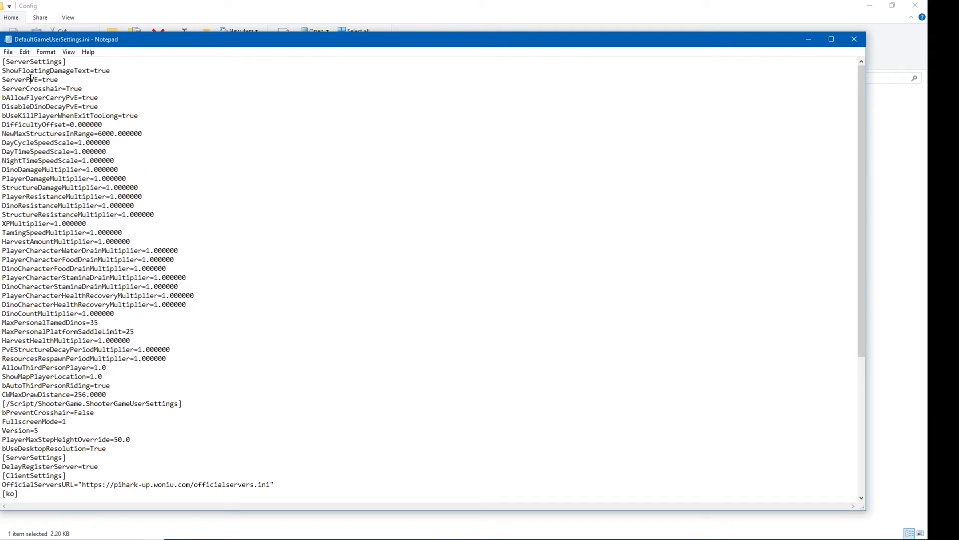
double_click(50, 80)
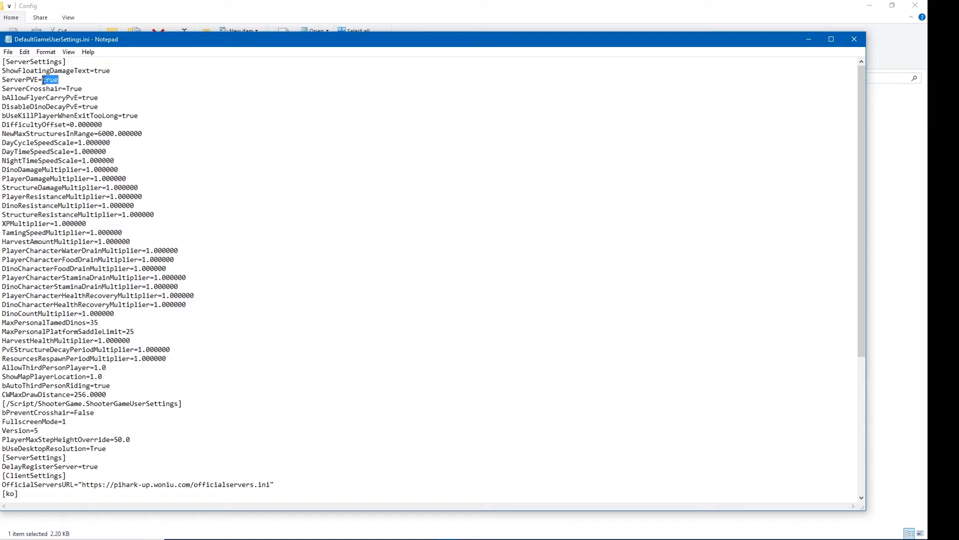
click(150, 112)
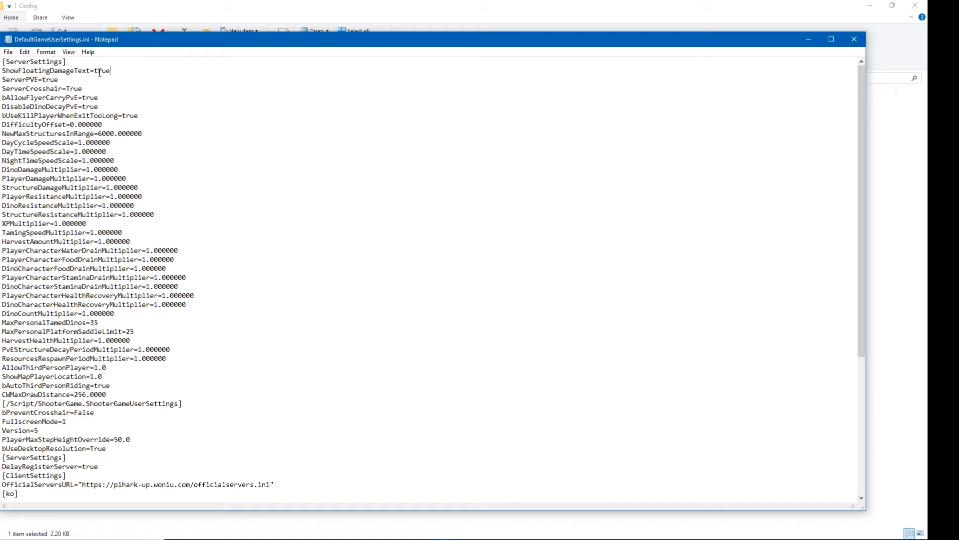
mouse_move(158, 74)
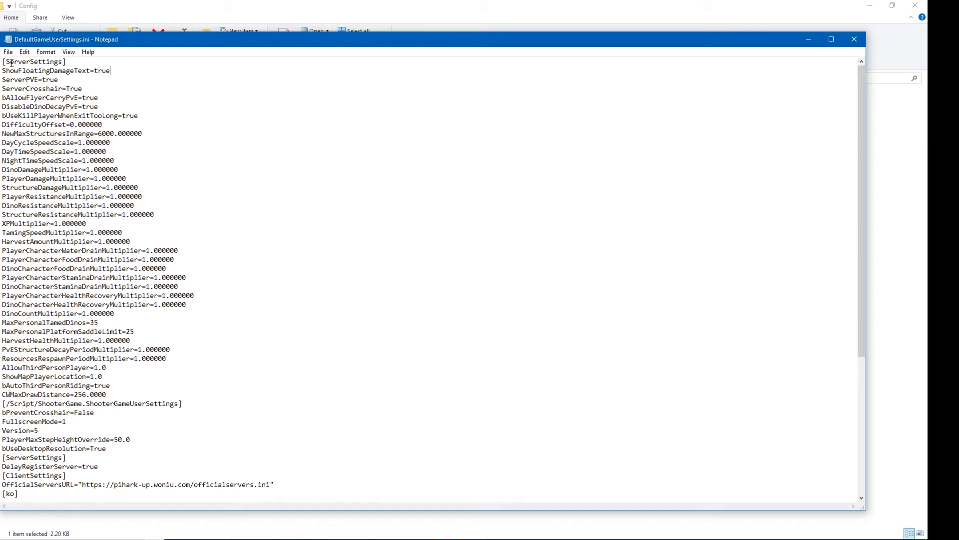
click(7, 52)
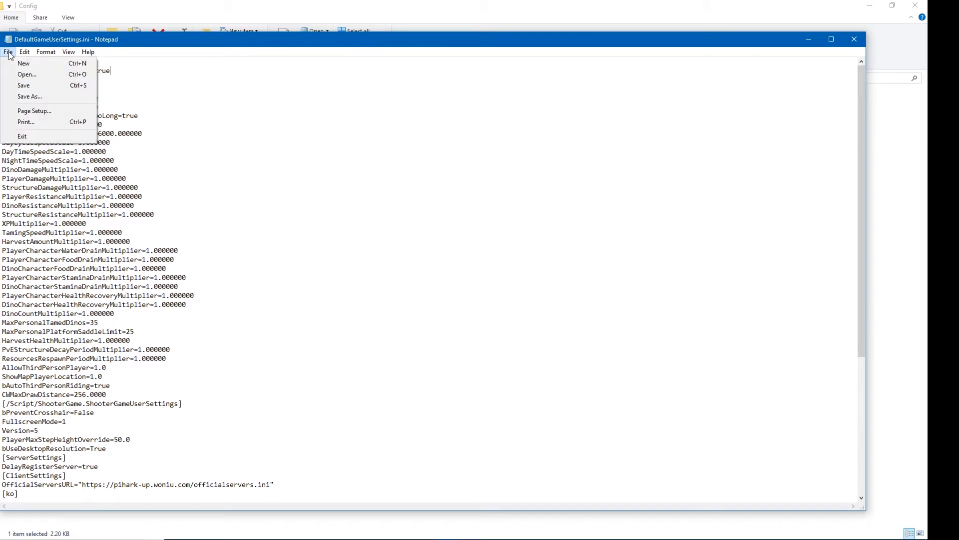